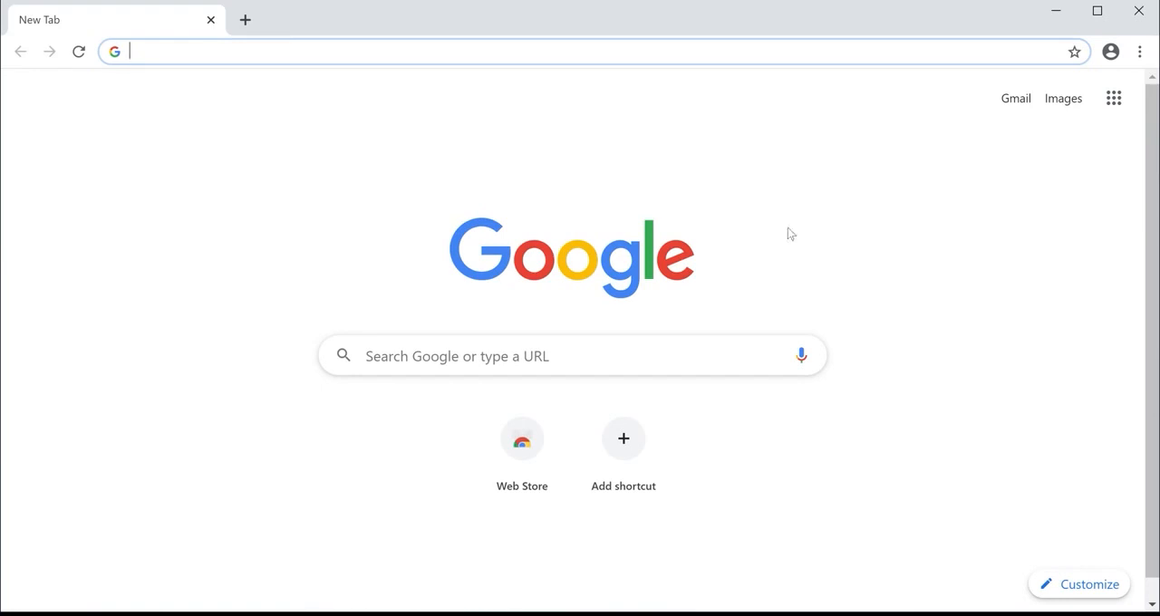
- Search Google for 'office 365'
type("o")
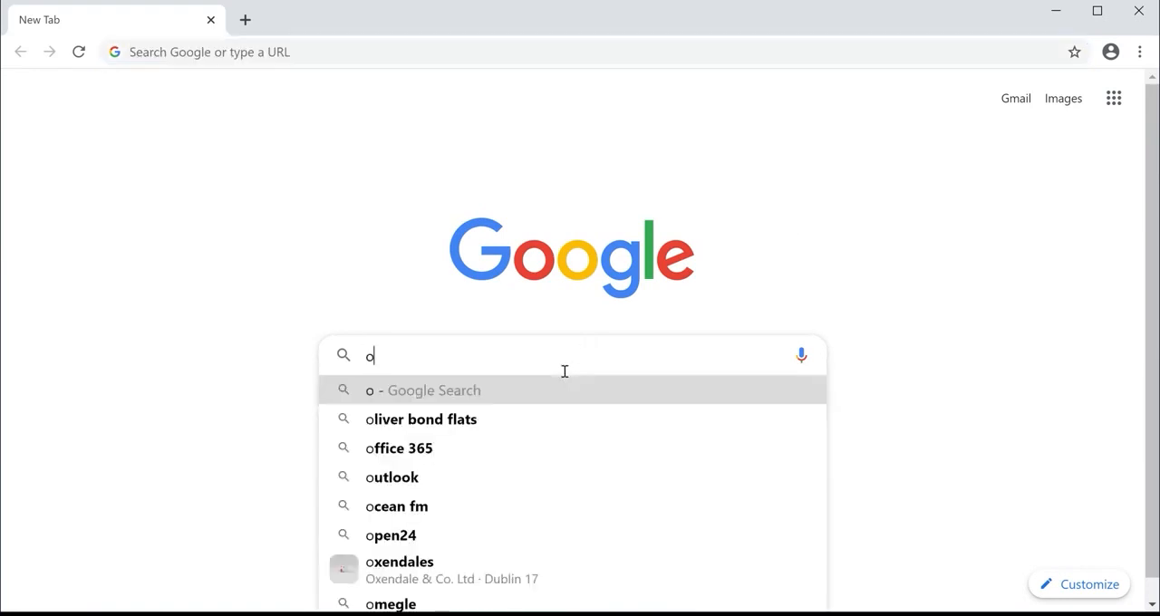
type("ffice 365")
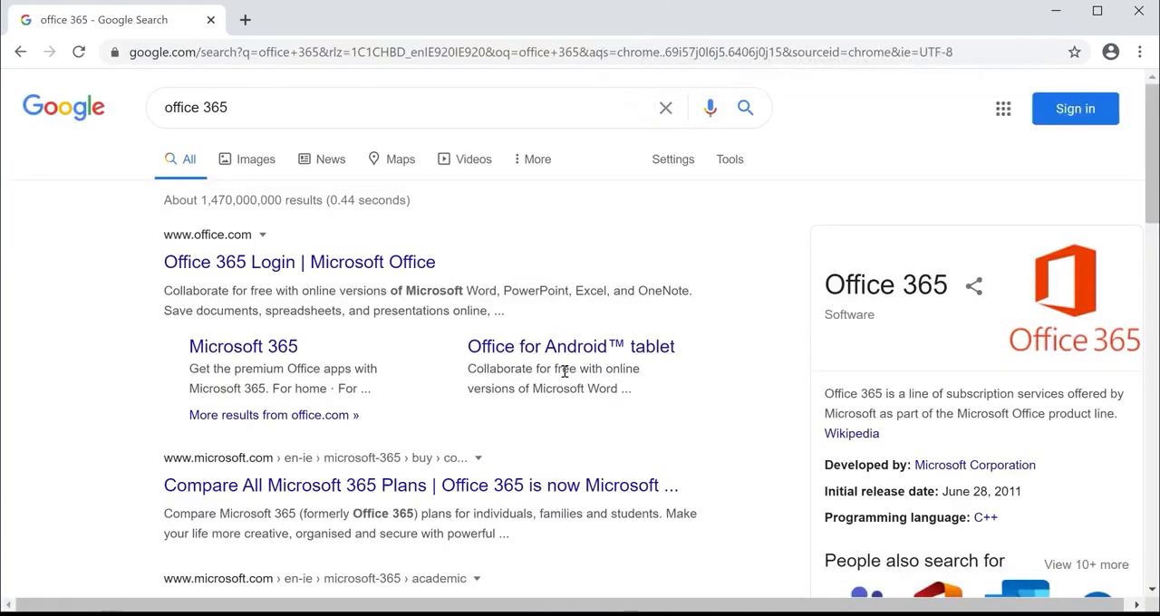
mouse_move(254, 278)
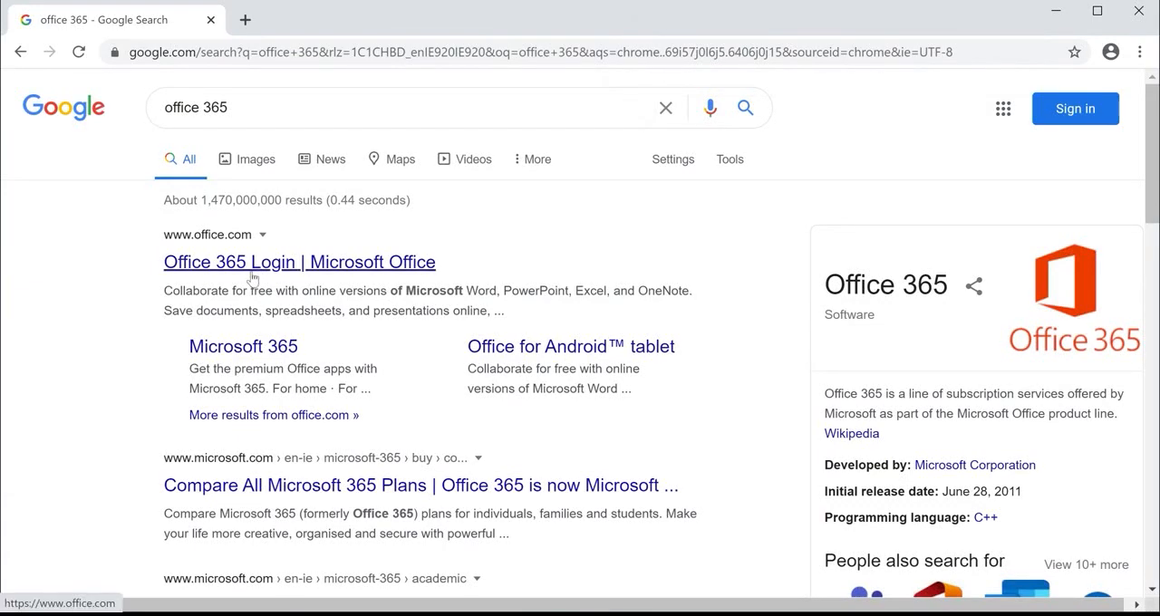
mouse_move(247, 271)
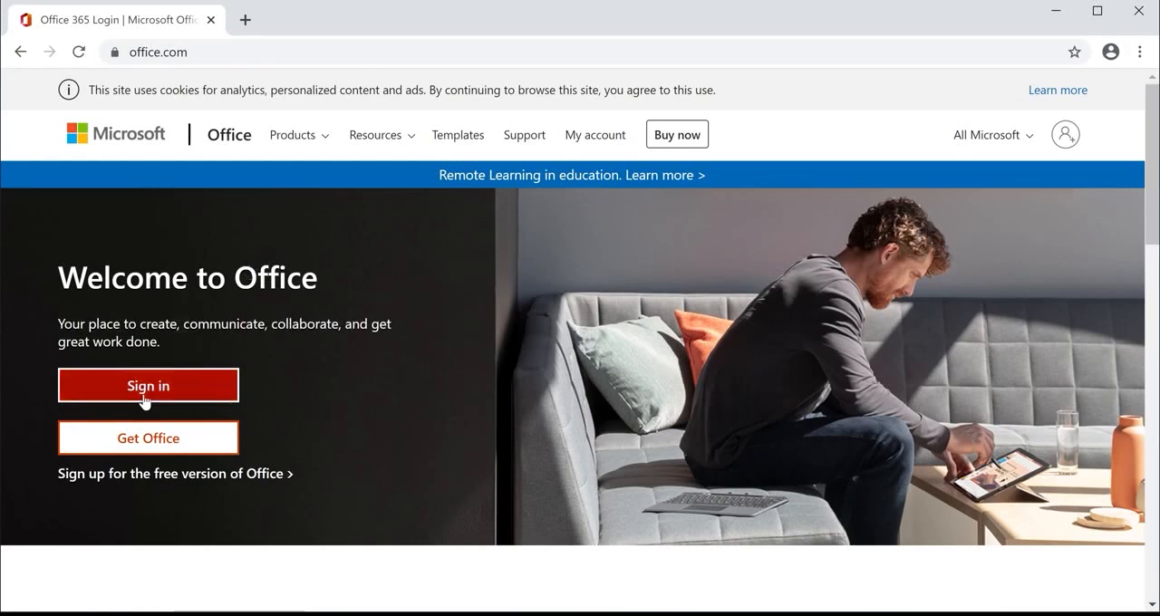
left_click(148, 386)
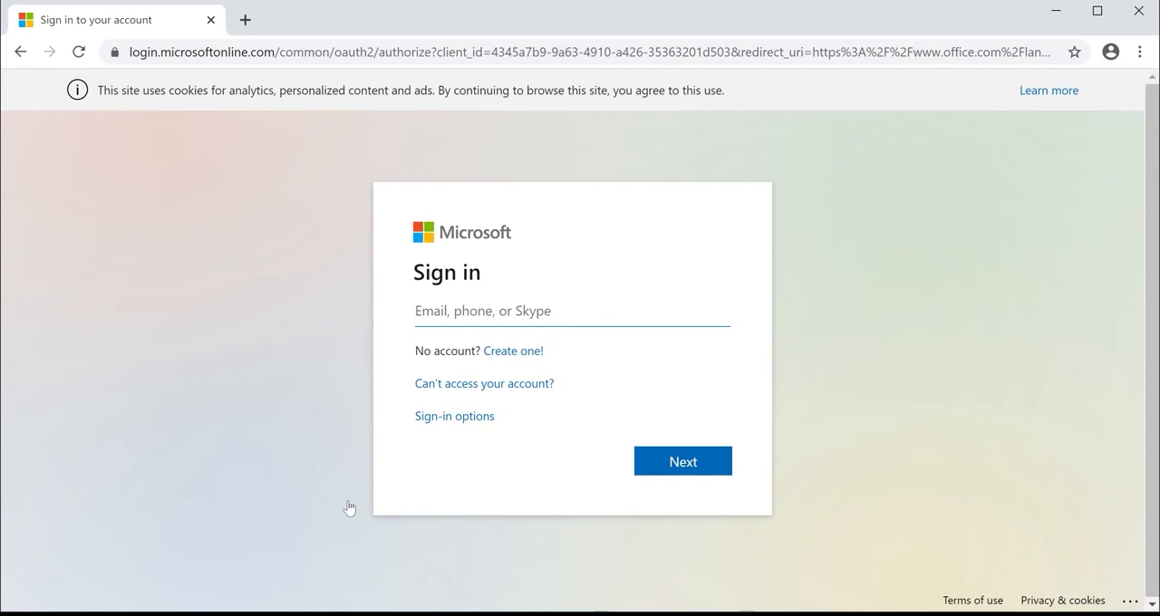
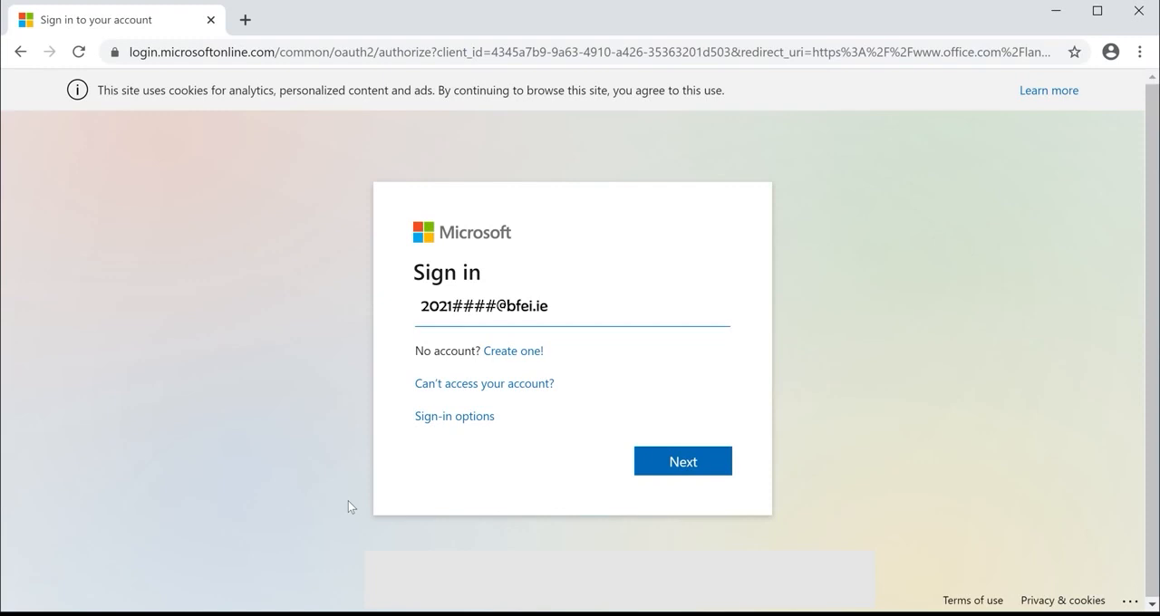
mouse_move(365, 499)
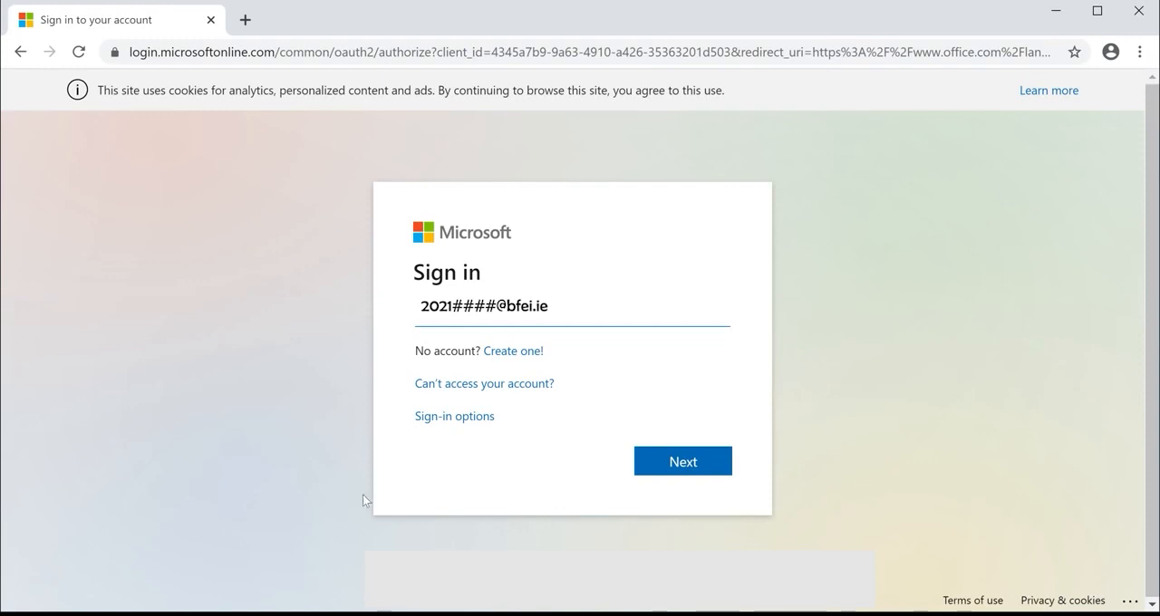
left_click(683, 461)
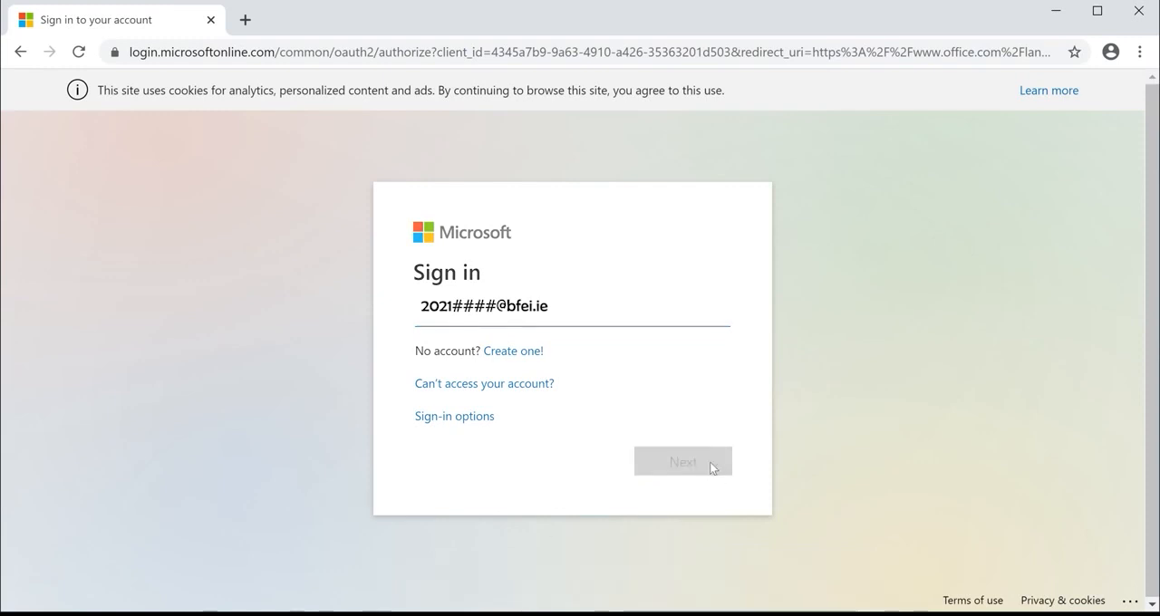
left_click(683, 461)
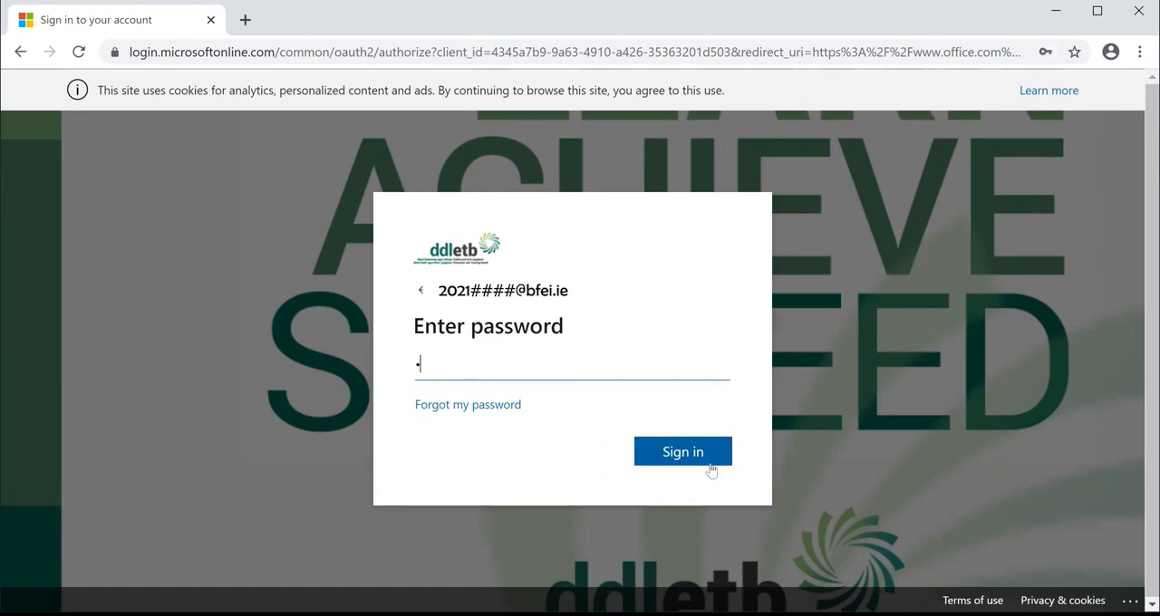
- Enter the account password and submit it to sign in
type("••••")
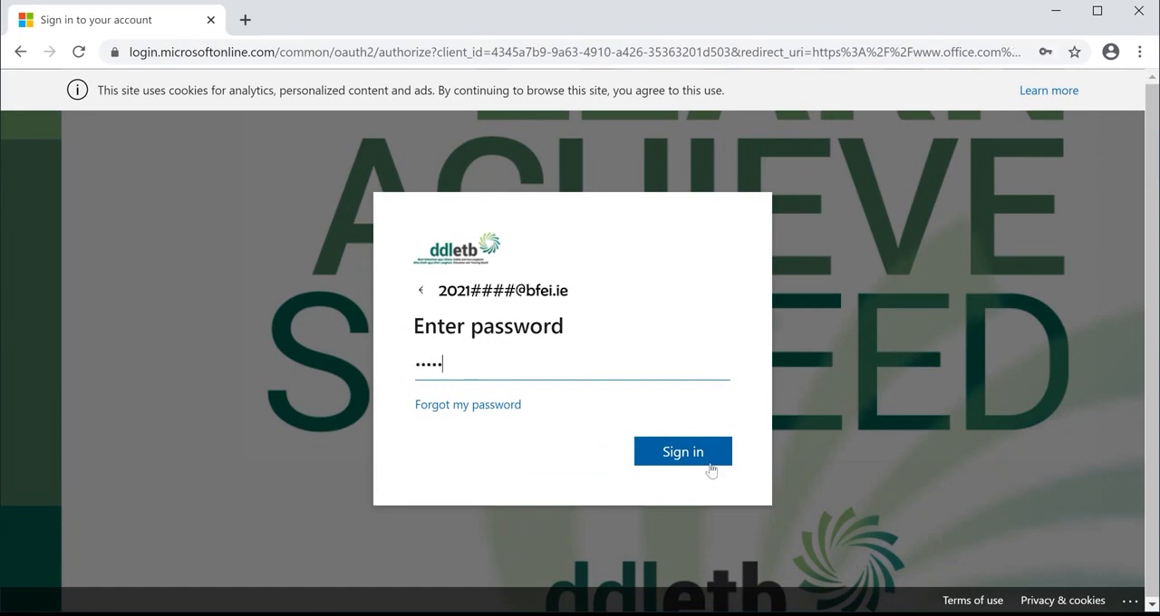
type("•")
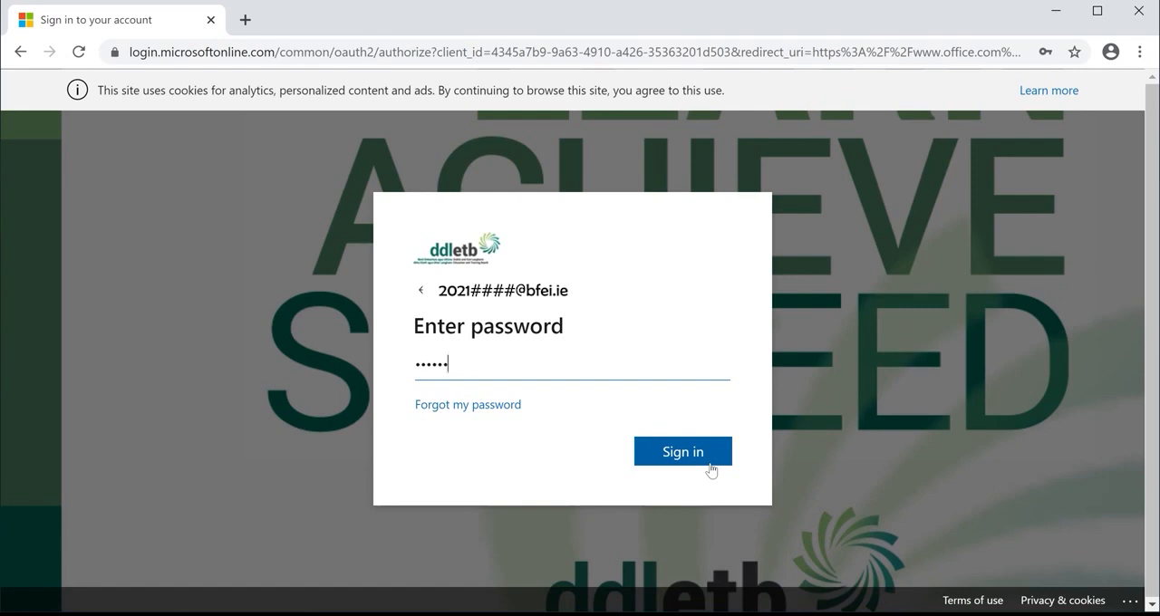
type("••")
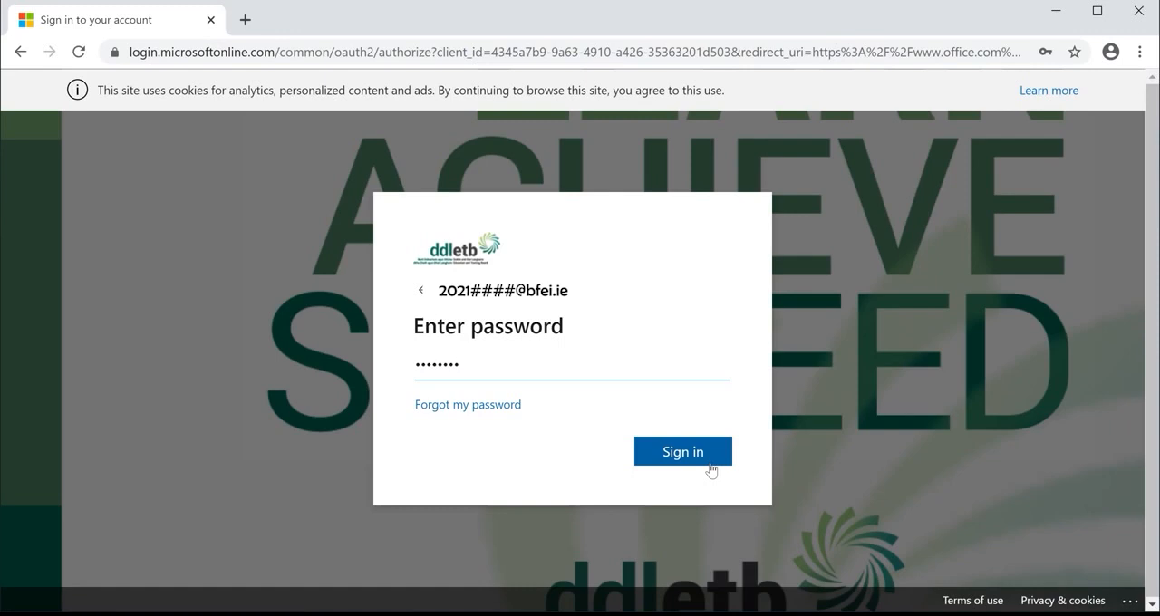
type("••")
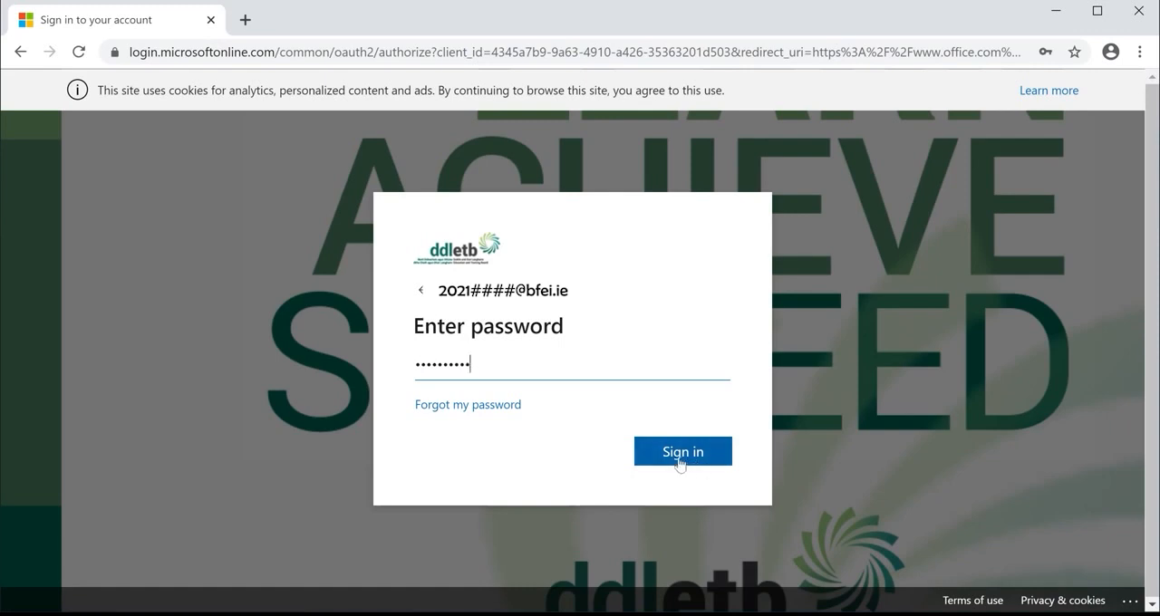
left_click(682, 451)
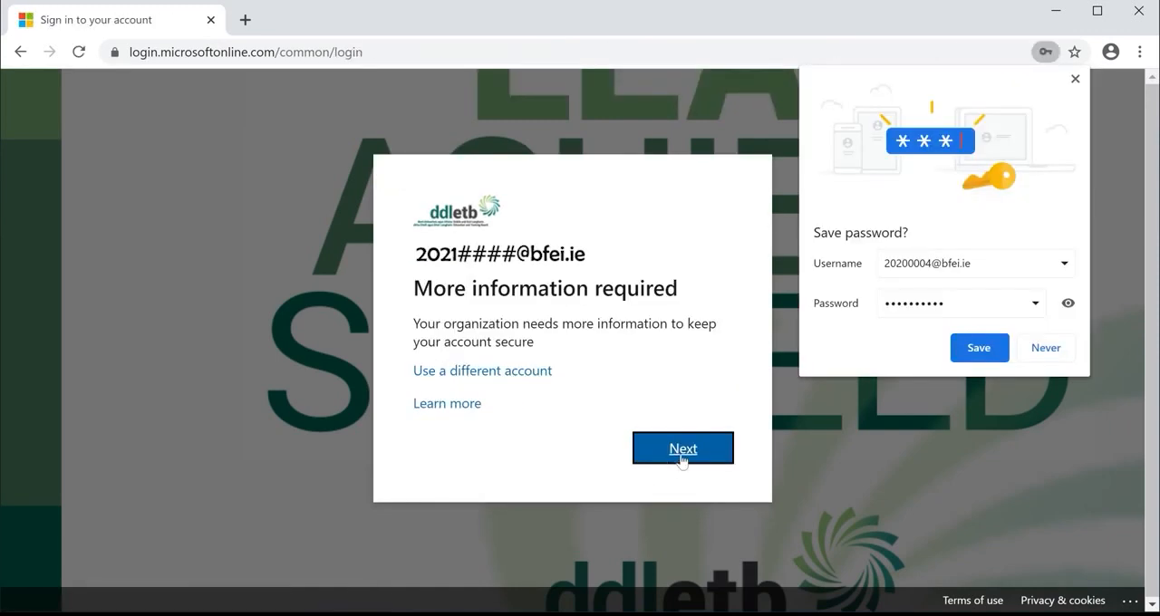
left_click(683, 448)
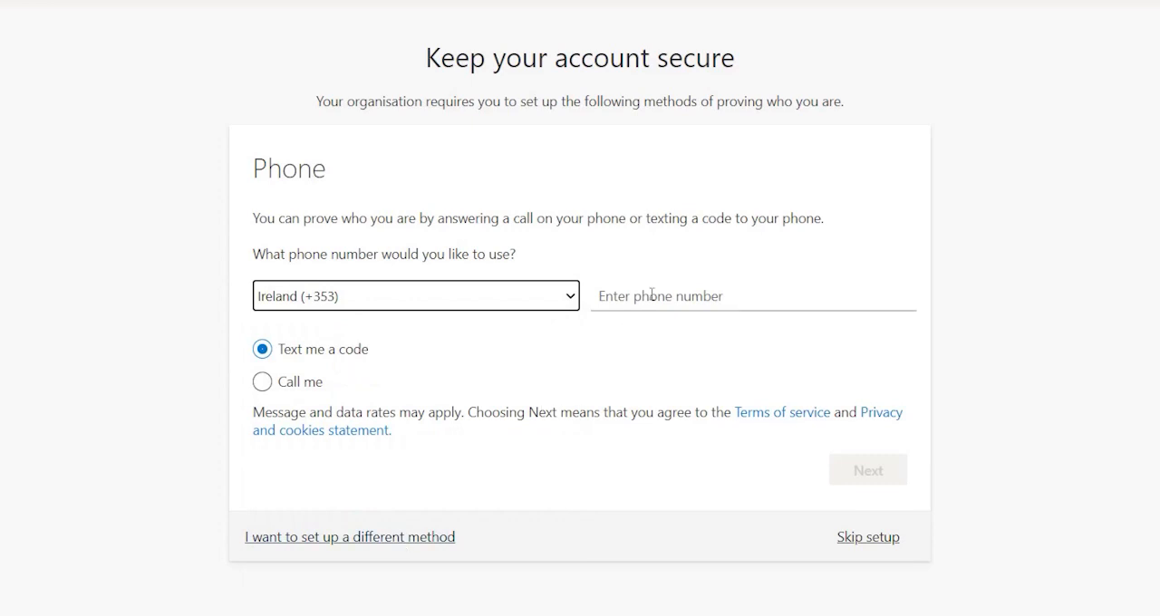
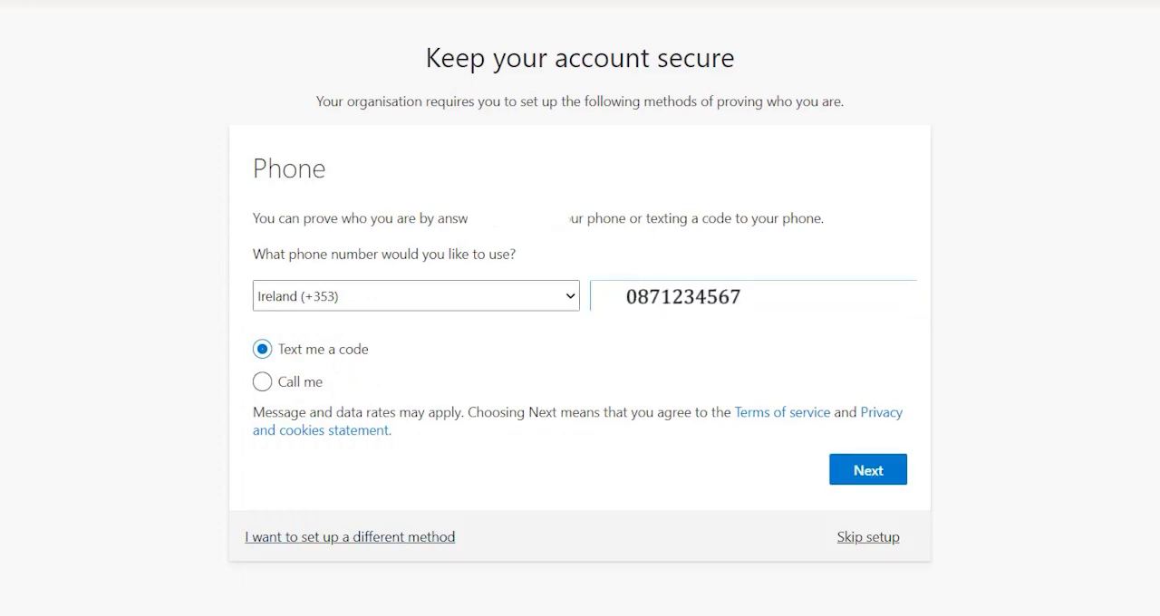
left_click(867, 470)
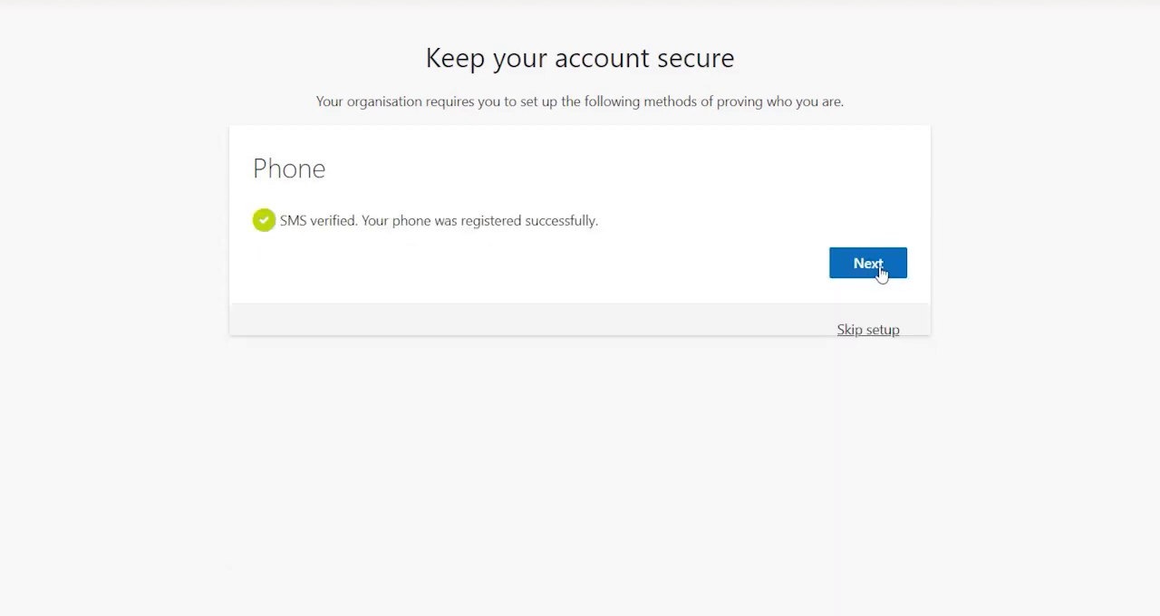
left_click(867, 263)
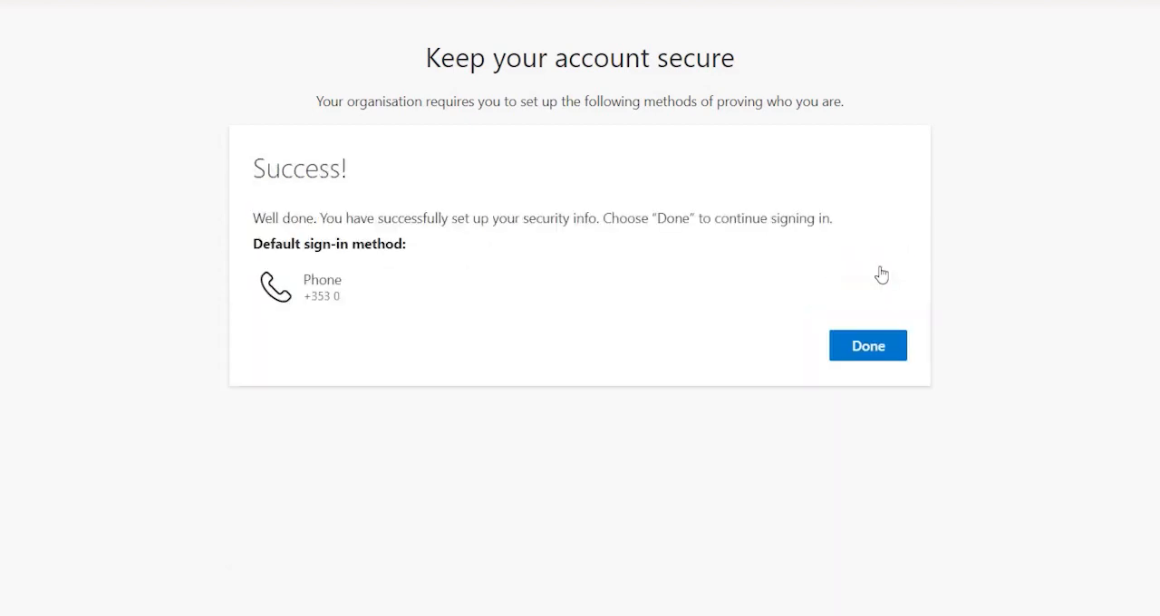
left_click(868, 345)
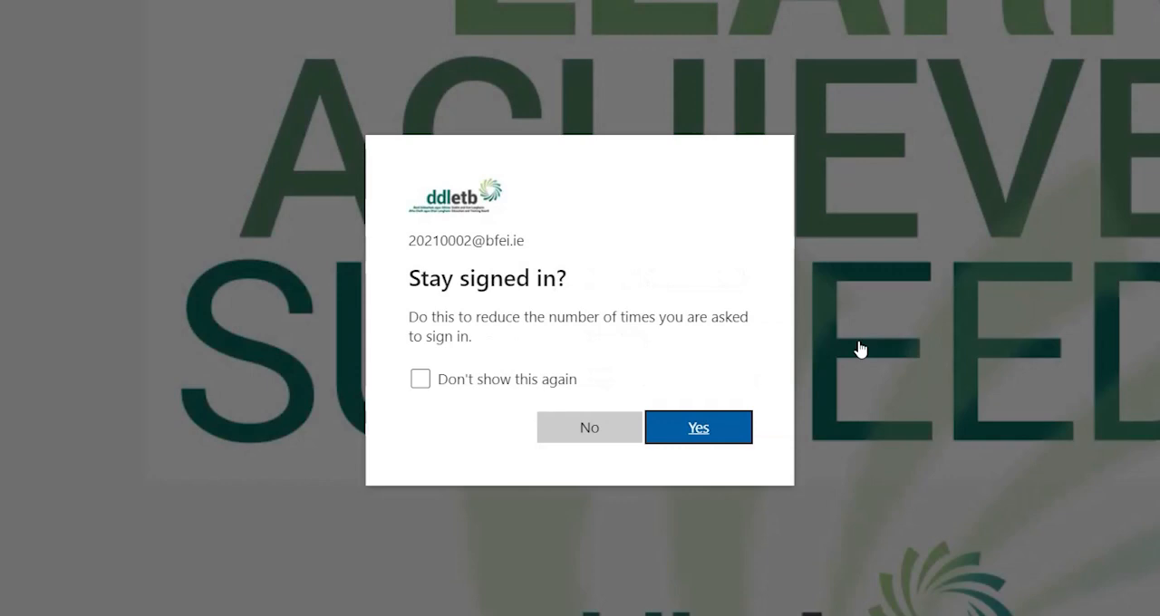
- Choose Yes to stay signed in and close the welcome introduction
left_click(698, 427)
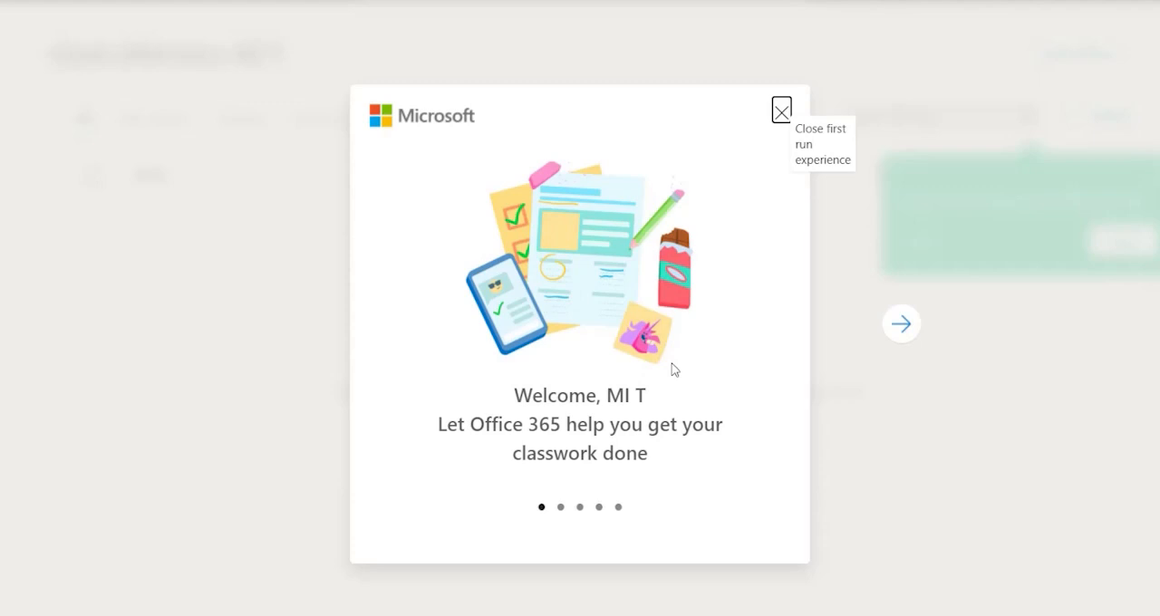
mouse_move(603, 387)
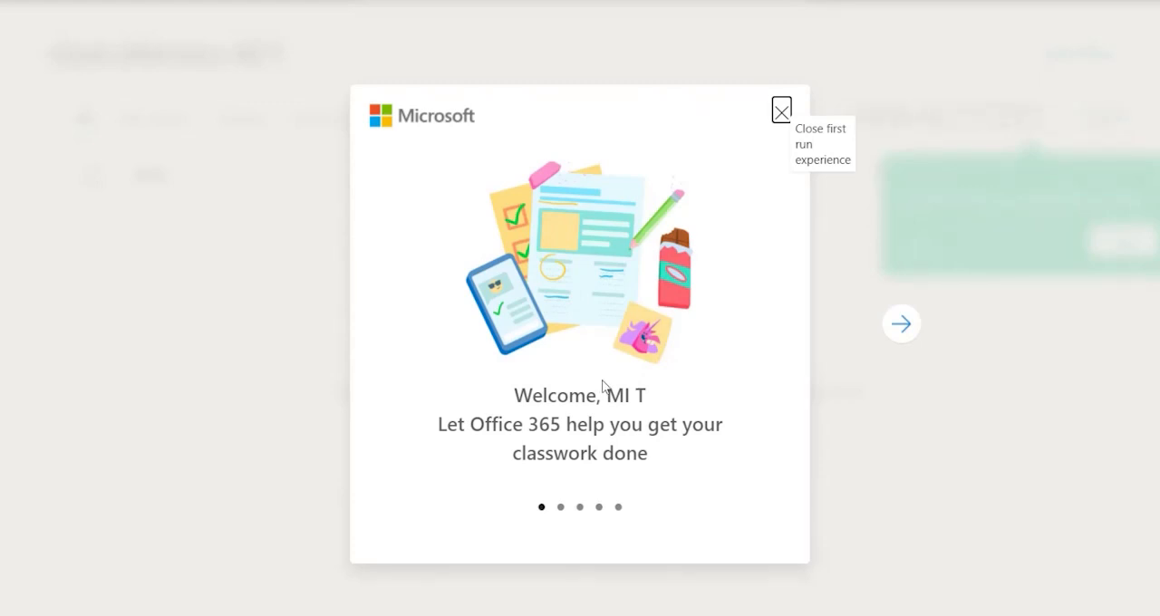
mouse_move(711, 368)
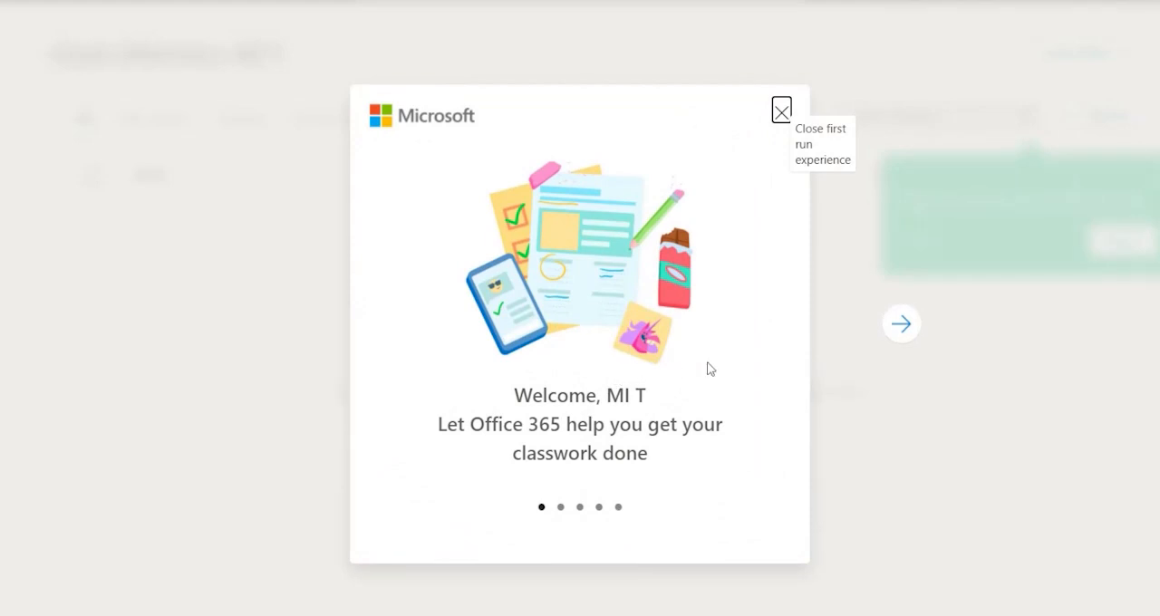
mouse_move(781, 110)
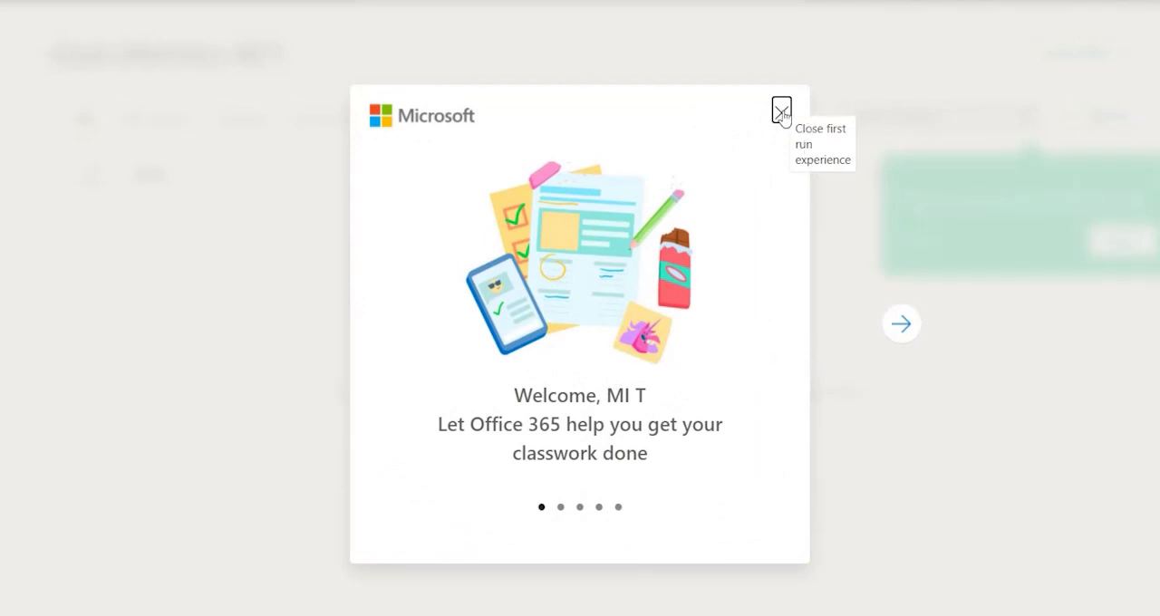
left_click(782, 106)
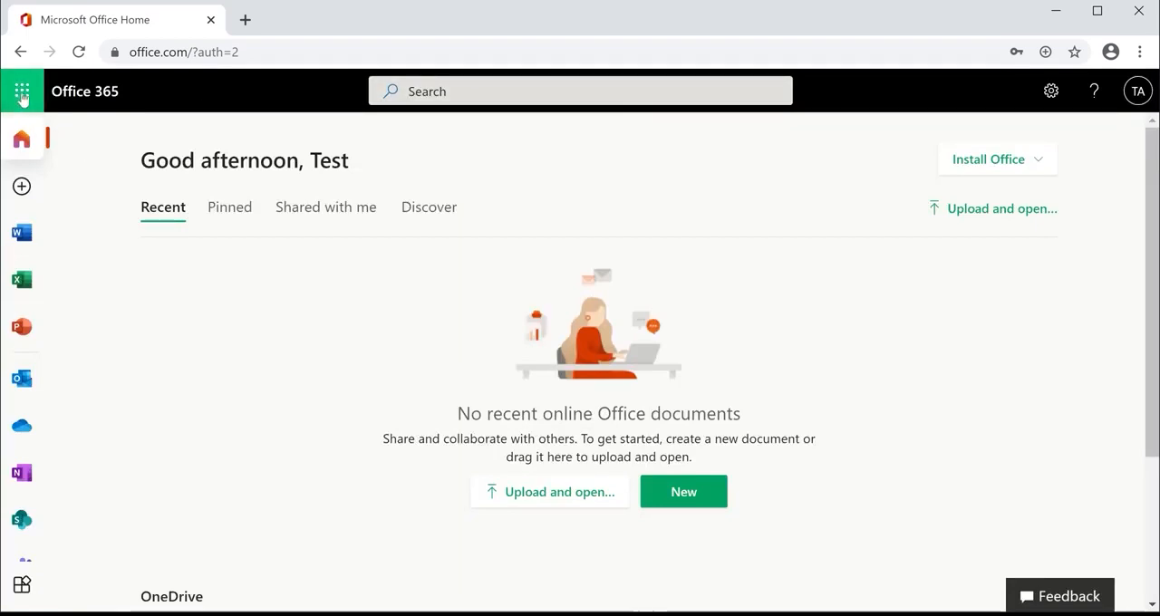
mouse_move(22, 91)
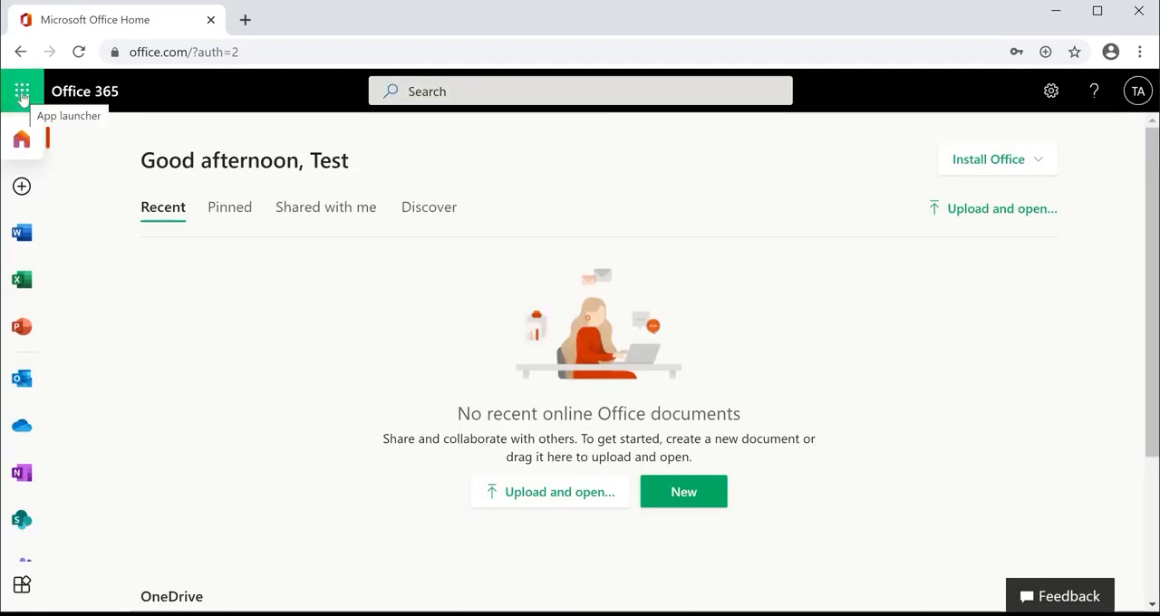
- Launch Outlook from the App launcher's Apps list
left_click(22, 91)
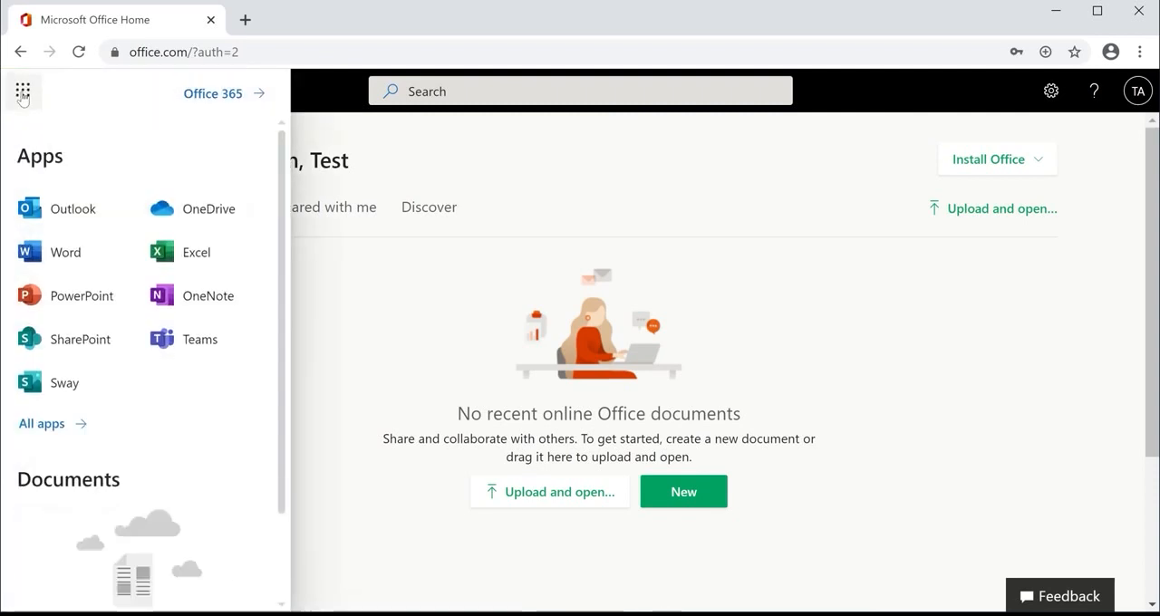
mouse_move(63, 226)
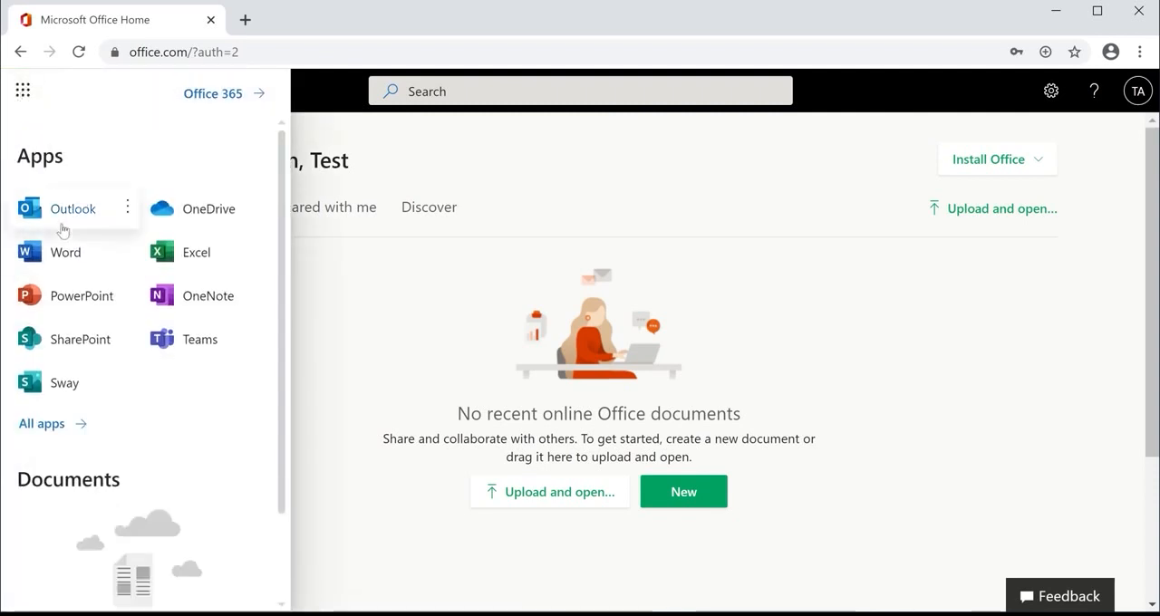
mouse_move(77, 209)
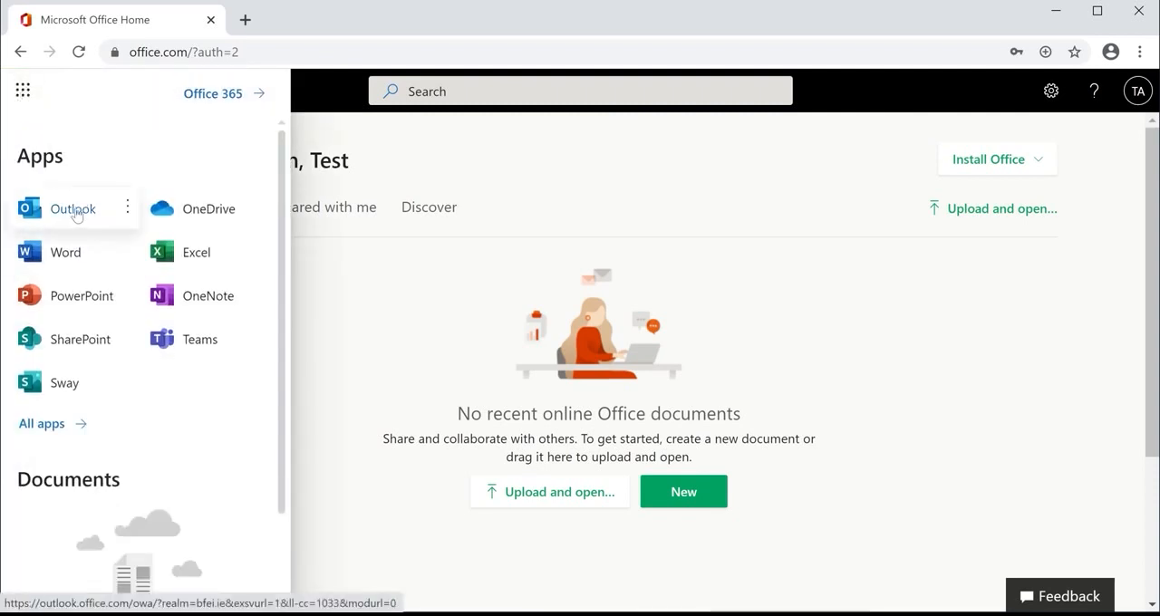
left_click(73, 209)
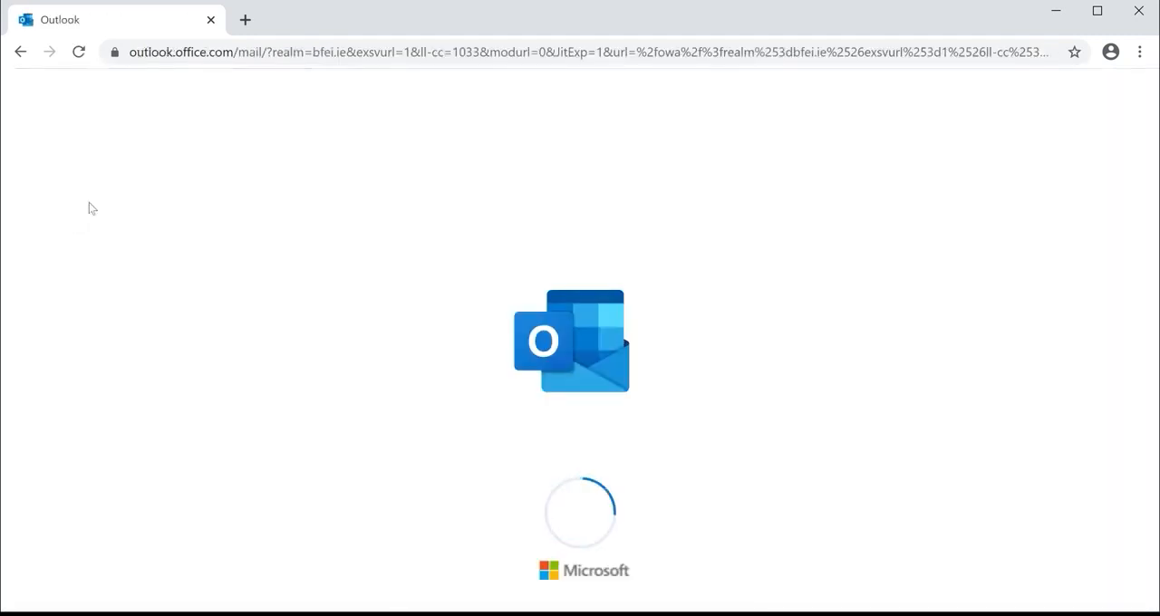